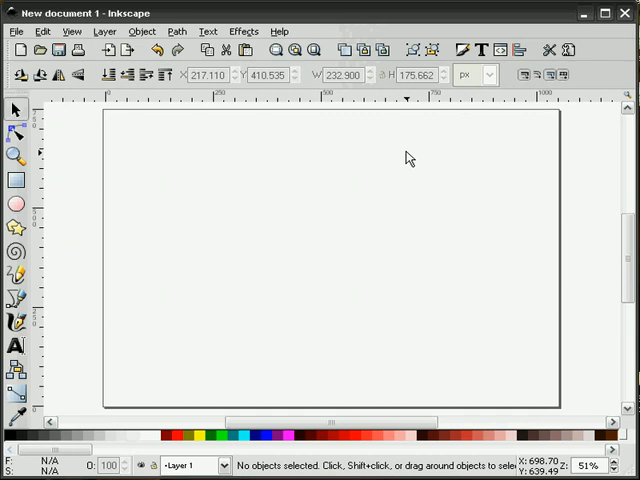
mouse_move(112, 208)
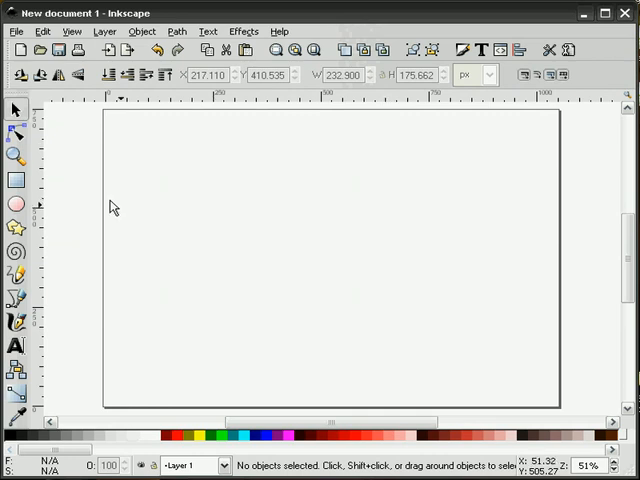
Draw a black rectangle near the page's top-left corner and size it 75 by 75
drag(112, 126, 130, 150)
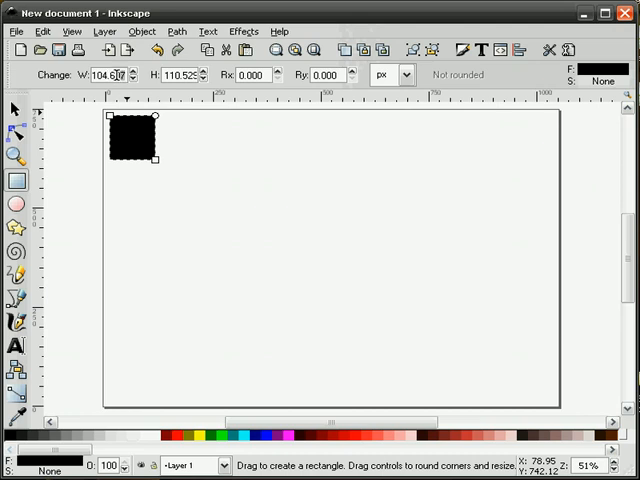
text(75.000)
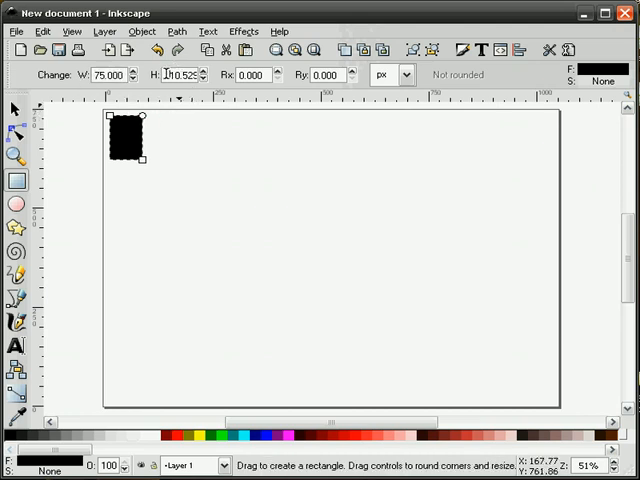
text(75.000)
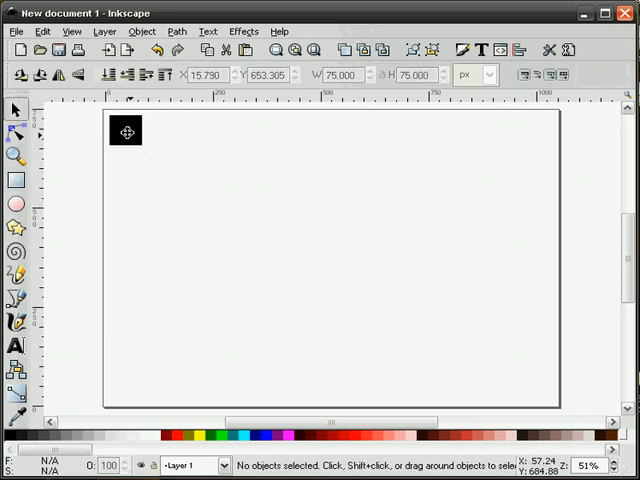
Duplicate the square as a gray copy and align the pair edge to edge
click(126, 130)
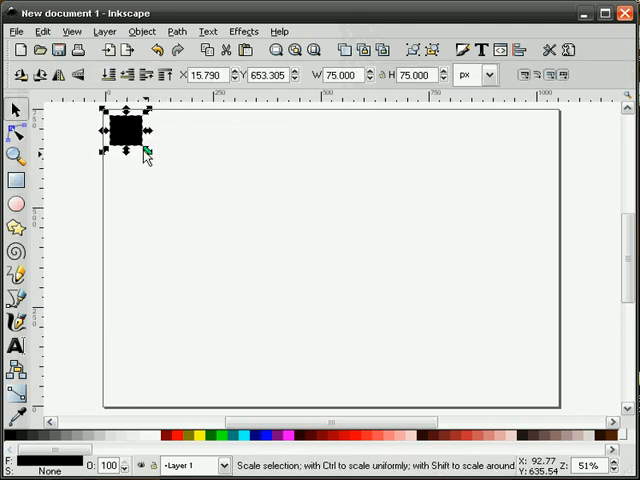
drag(126, 132, 160, 168)
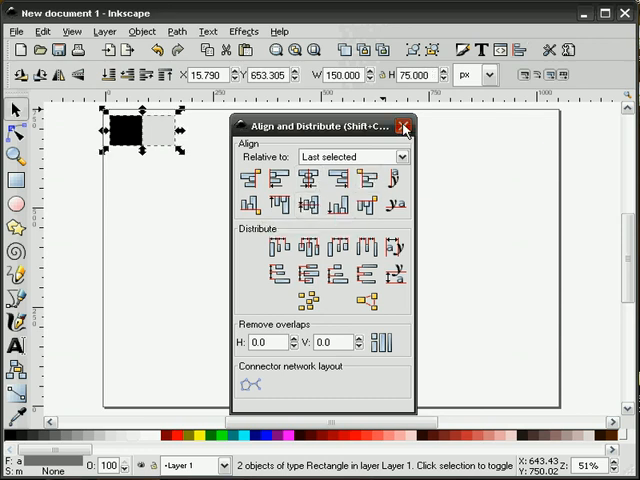
click(404, 126)
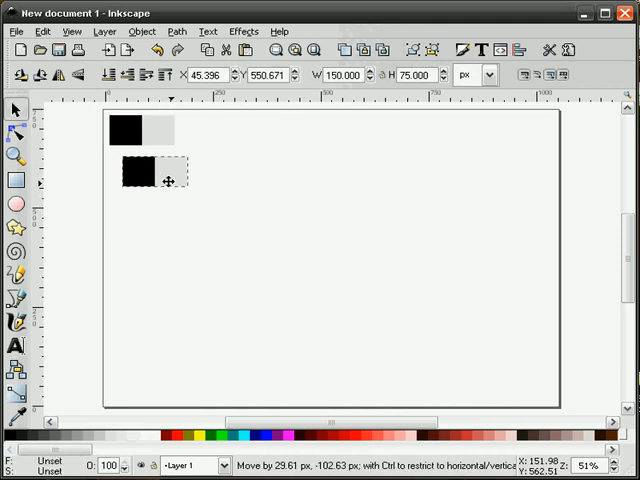
Flip the copied pair horizontally, stack it under the first, and select the whole checker tile
click(160, 32)
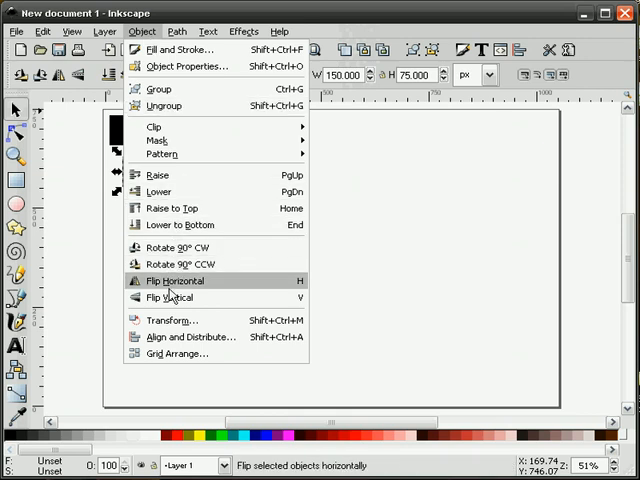
click(172, 280)
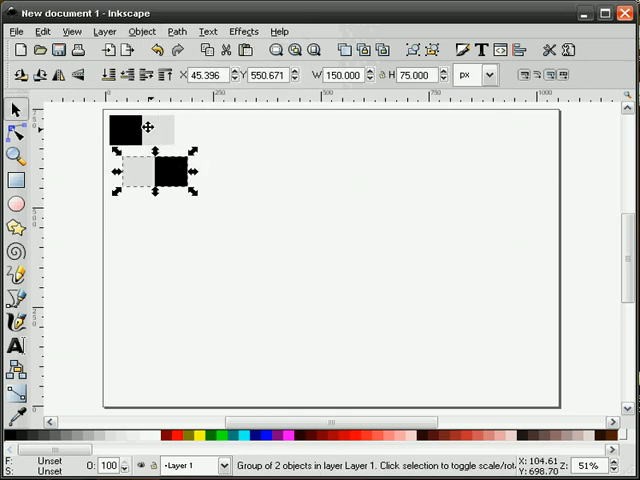
click(516, 50)
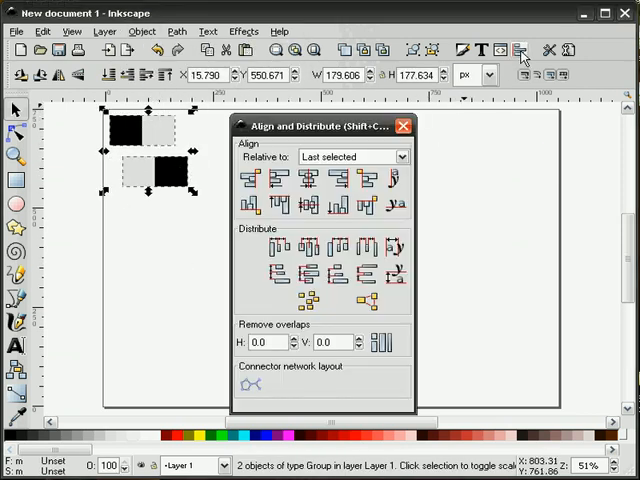
click(366, 204)
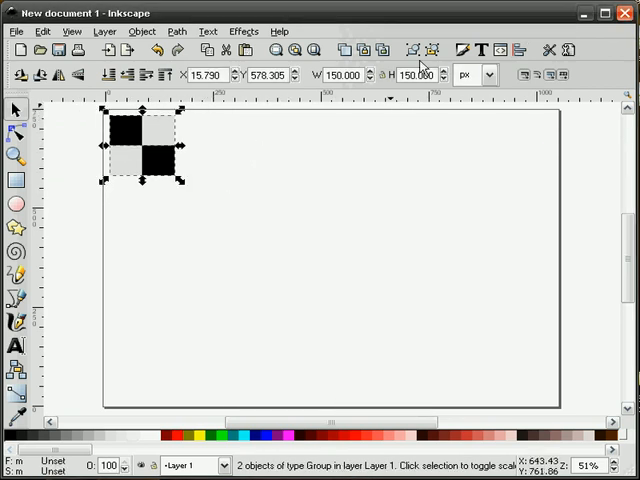
click(252, 208)
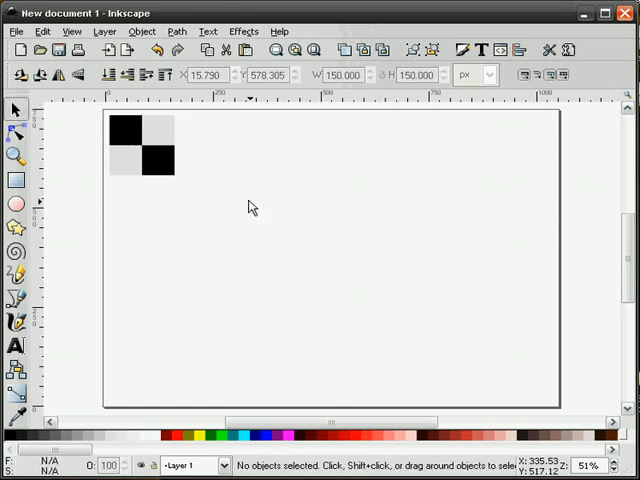
click(140, 150)
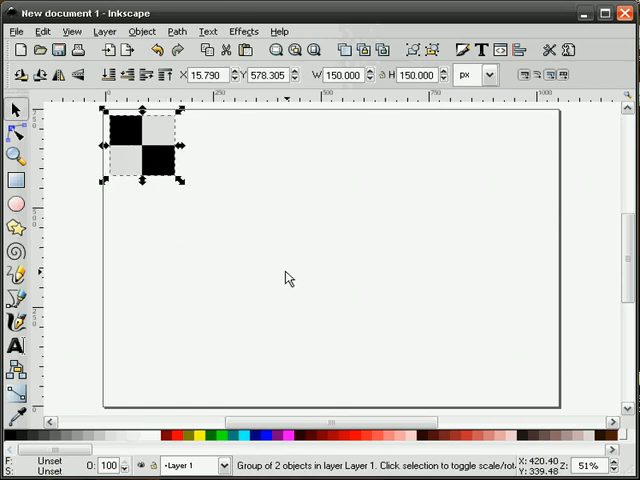
mouse_move(298, 270)
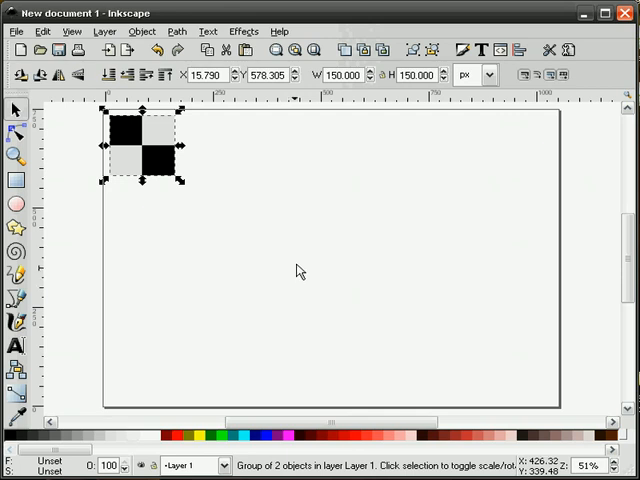
Generate a 5×5 grid of tiled clones from the checker tile, then clear it back to the original tile
click(42, 32)
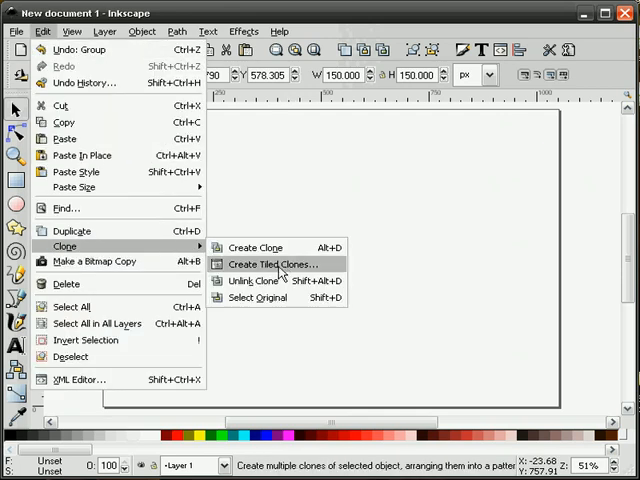
click(272, 264)
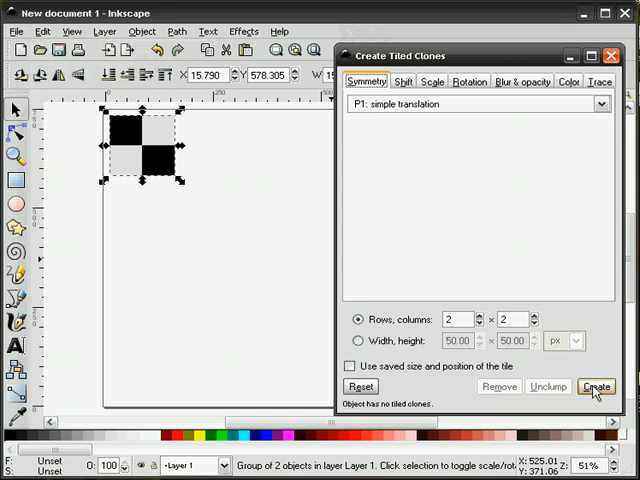
click(590, 388)
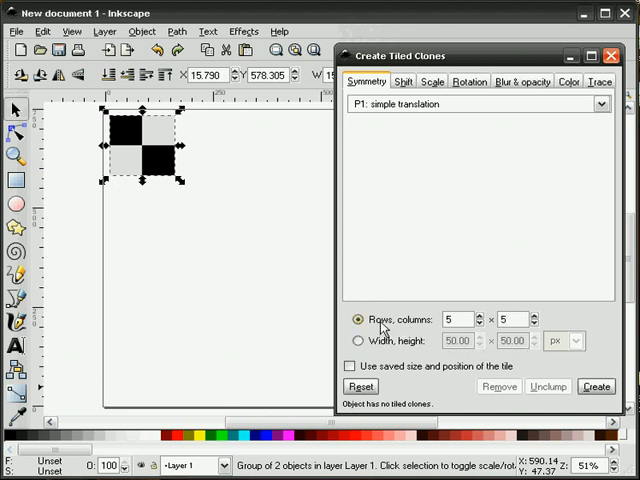
mouse_move(612, 388)
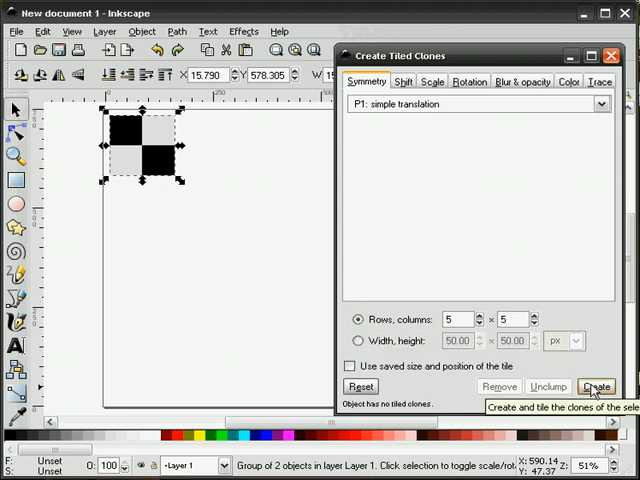
click(594, 384)
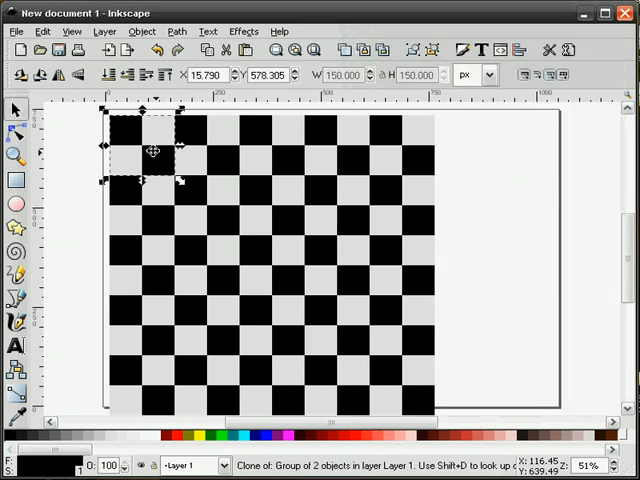
mouse_move(236, 188)
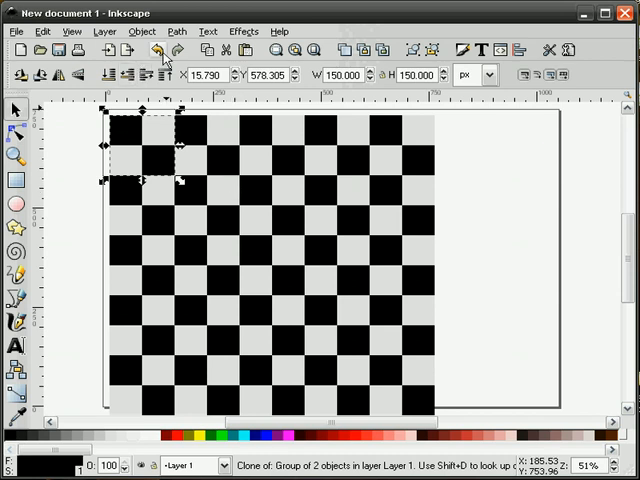
click(156, 52)
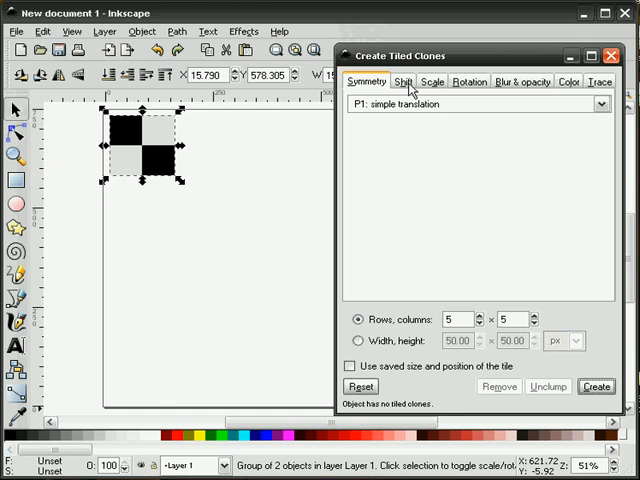
Try 25.0 and 5.0 shift per row and column, then reset all shift values to zero
click(404, 80)
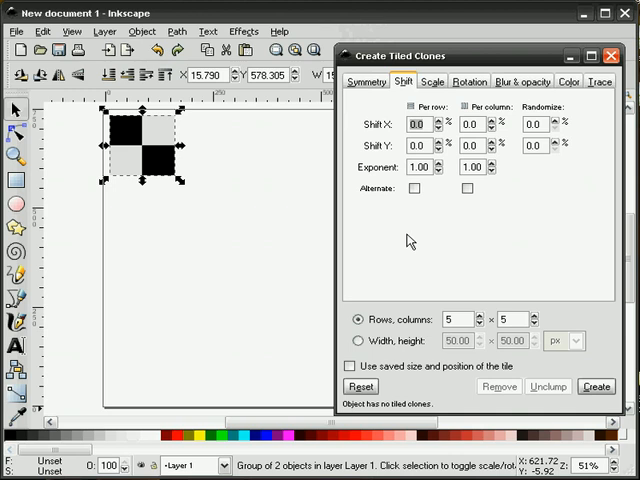
mouse_move(430, 230)
text(25)
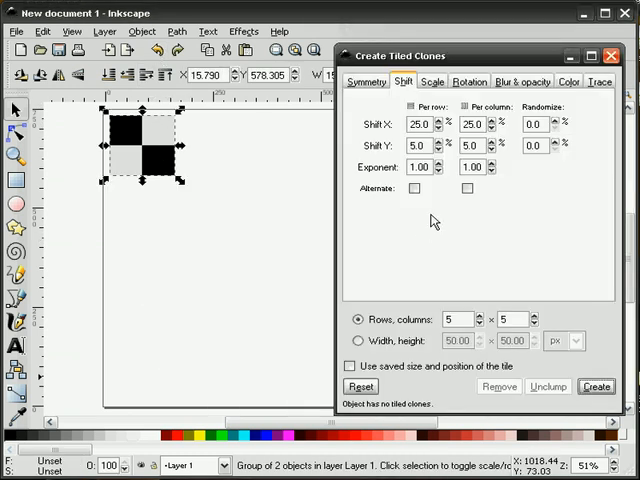
click(420, 144)
text(0)
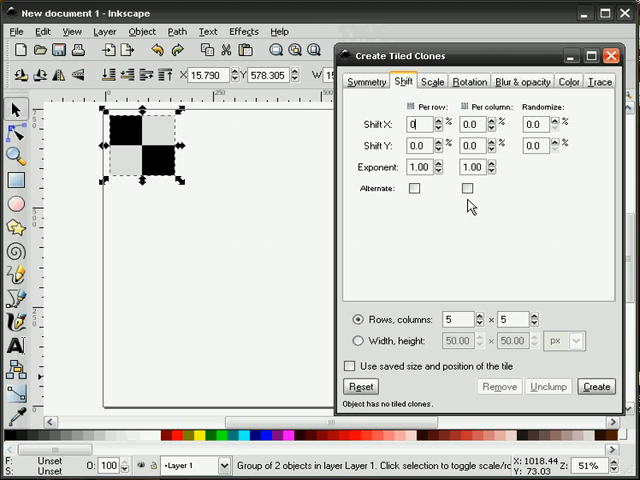
Set Scale X and Y per row and column to 5.0, create the tiling, then return the values to 0
click(434, 82)
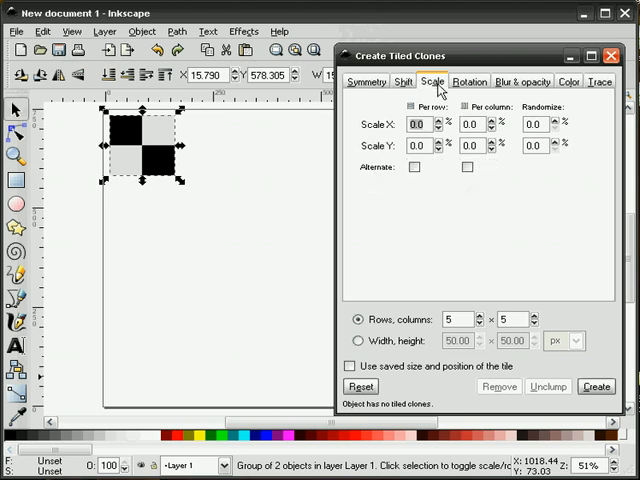
mouse_move(416, 196)
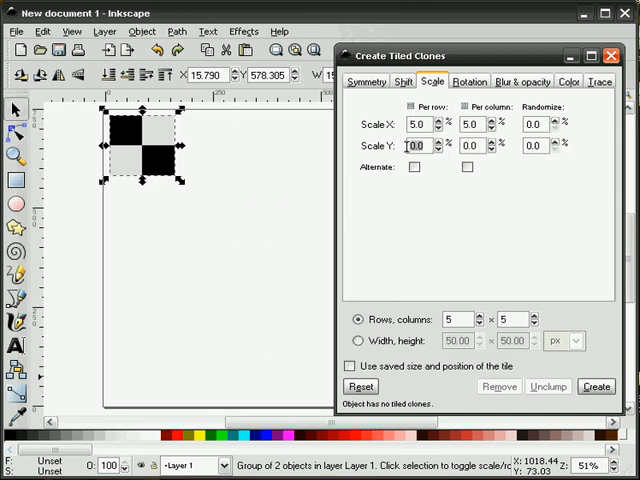
text(5.0)
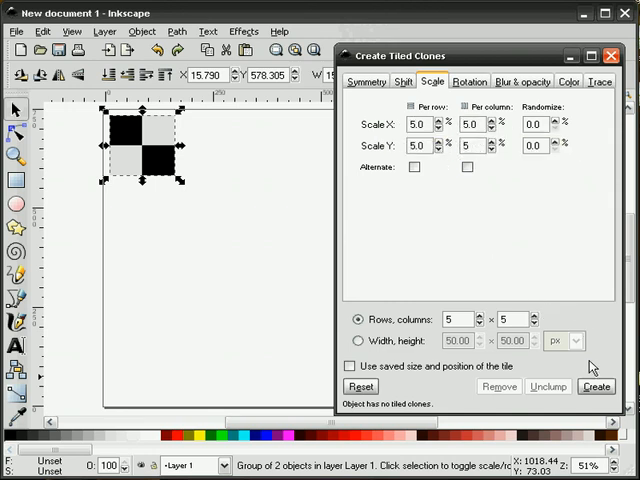
click(592, 388)
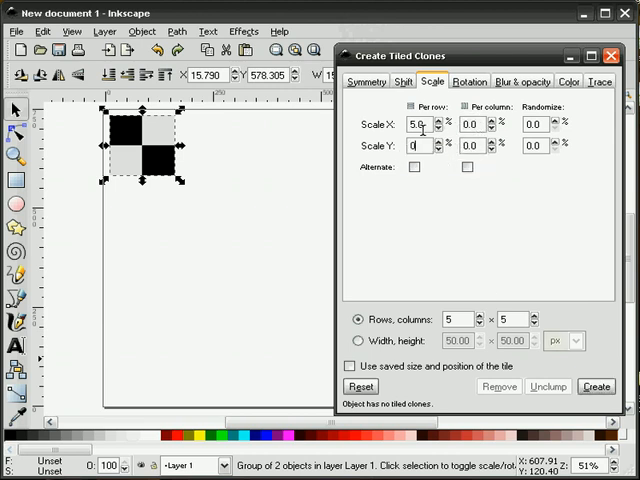
text(0)
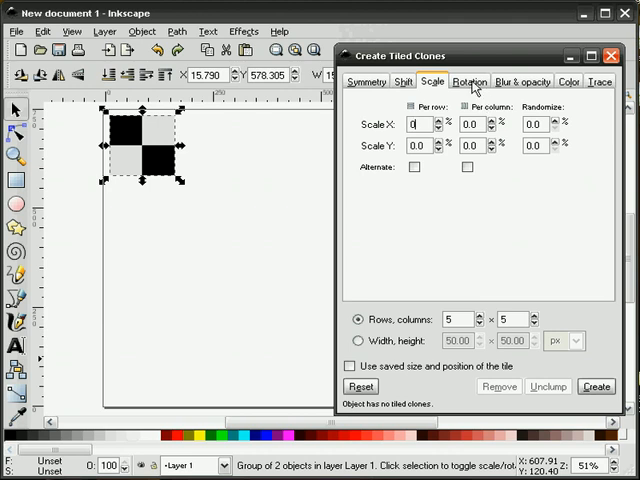
Set rotation angle 15 per row and 30 per column and generate the rotated 5×5 tiling
click(476, 76)
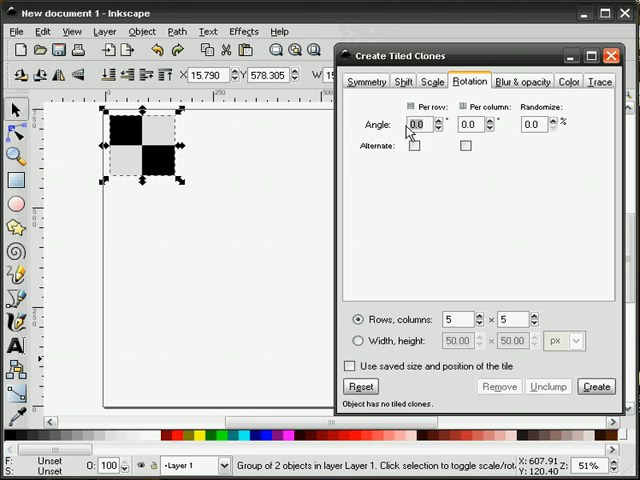
text(15)
click(470, 124)
text(30)
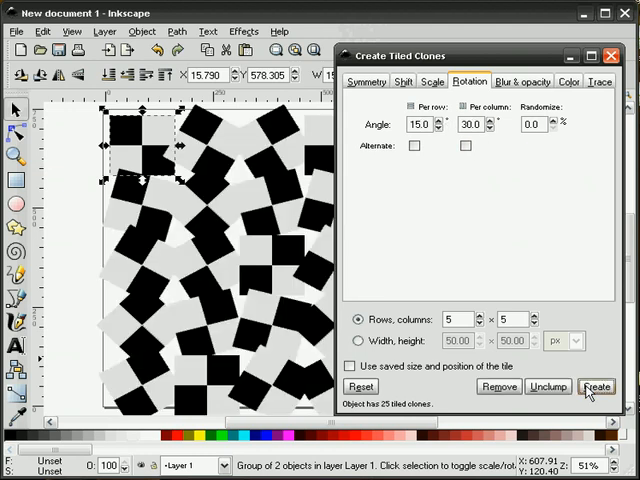
click(592, 388)
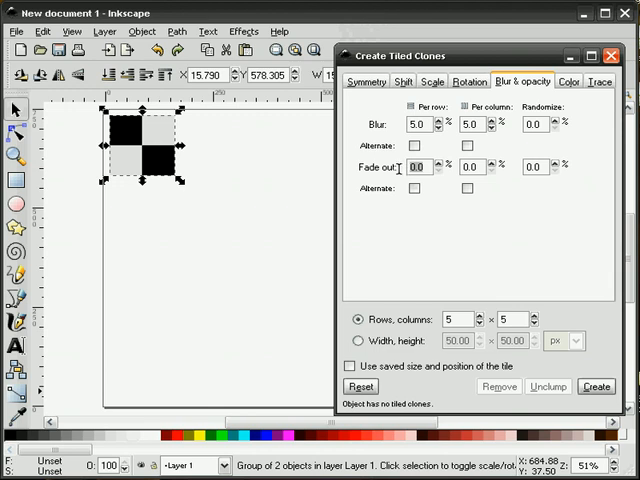
Set Blur and Fade out to 5 per row and column and generate the blurred, fading 5×5 grid
text(5)
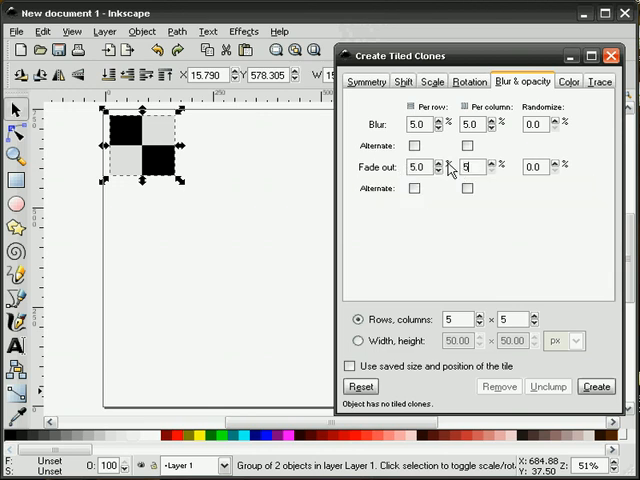
click(596, 388)
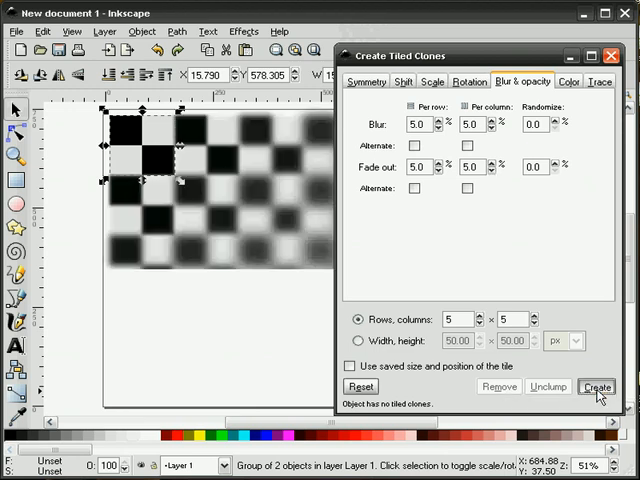
click(594, 388)
text(0)
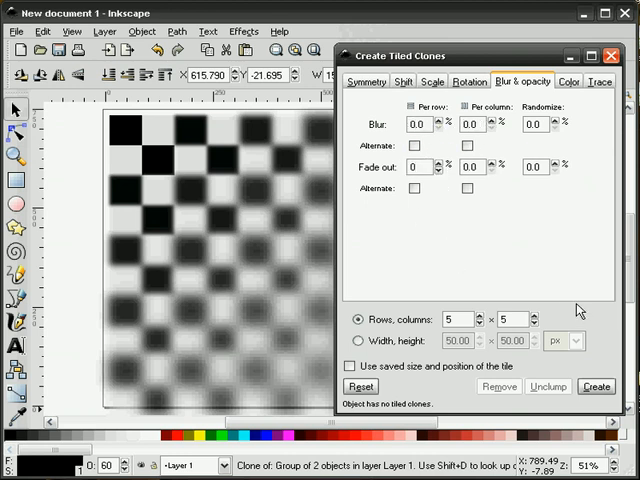
Review the Color and Trace options, then return to the Symmetry settings with simple translation
click(566, 96)
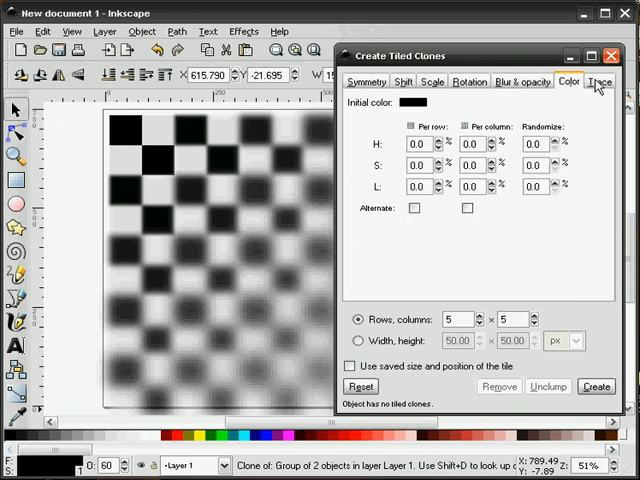
click(598, 80)
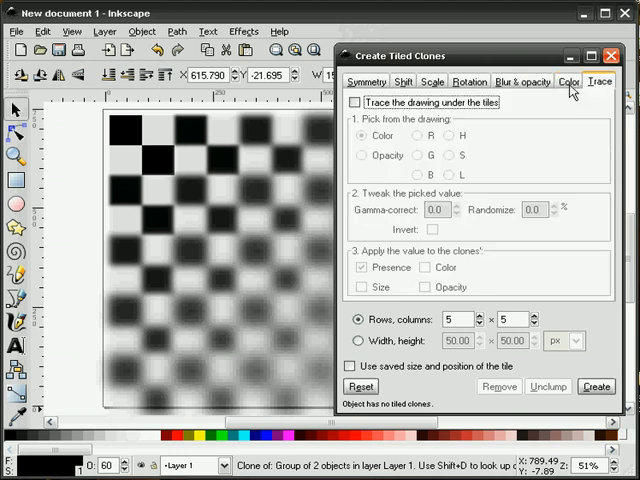
click(368, 80)
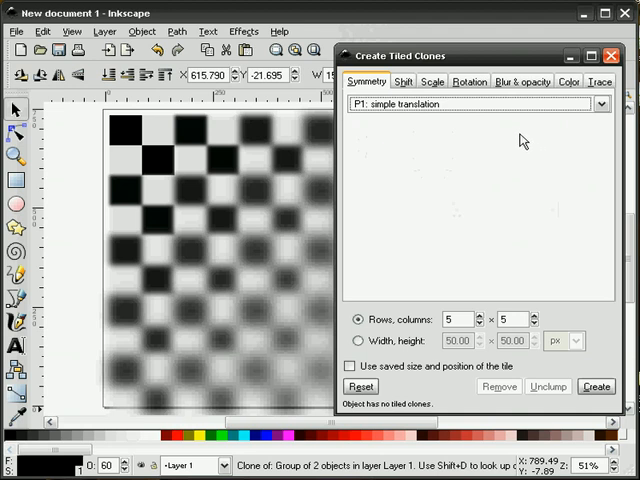